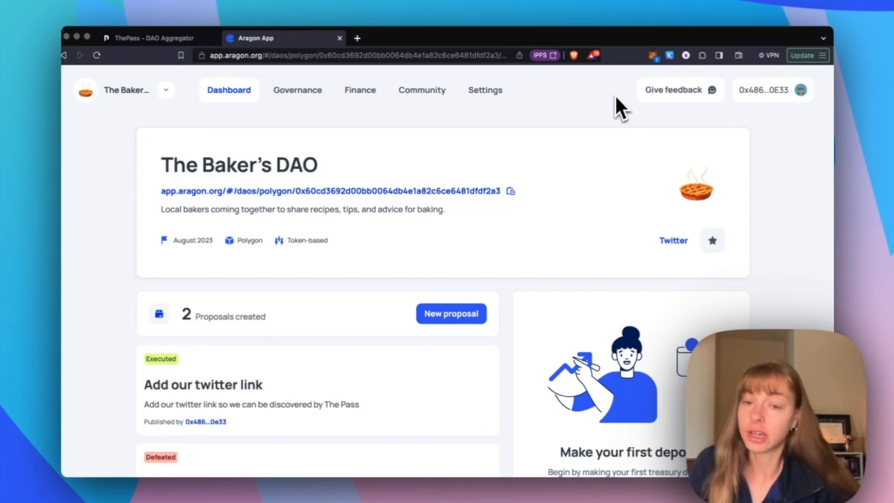
pyautogui.moveTo(530, 171)
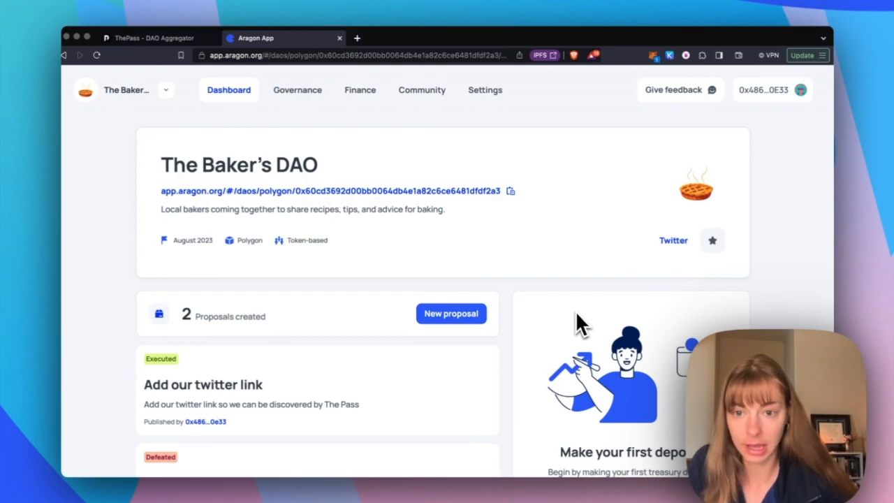
pyautogui.moveTo(458, 171)
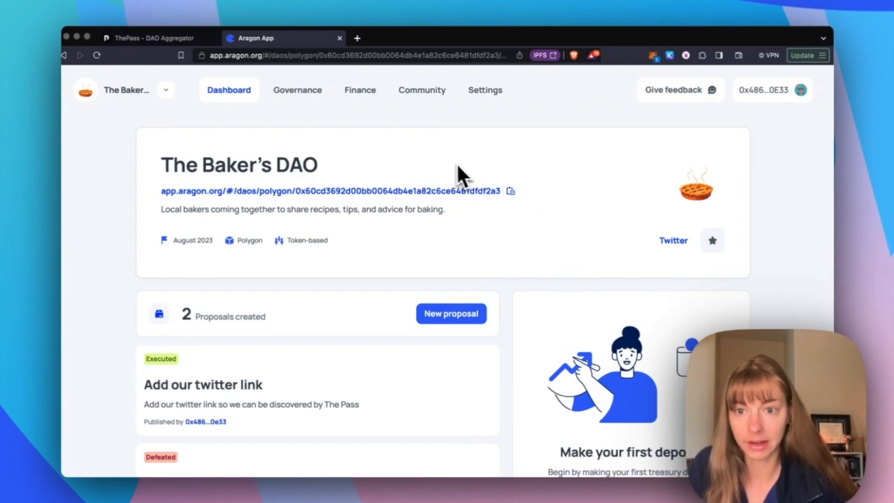
pyautogui.moveTo(673, 249)
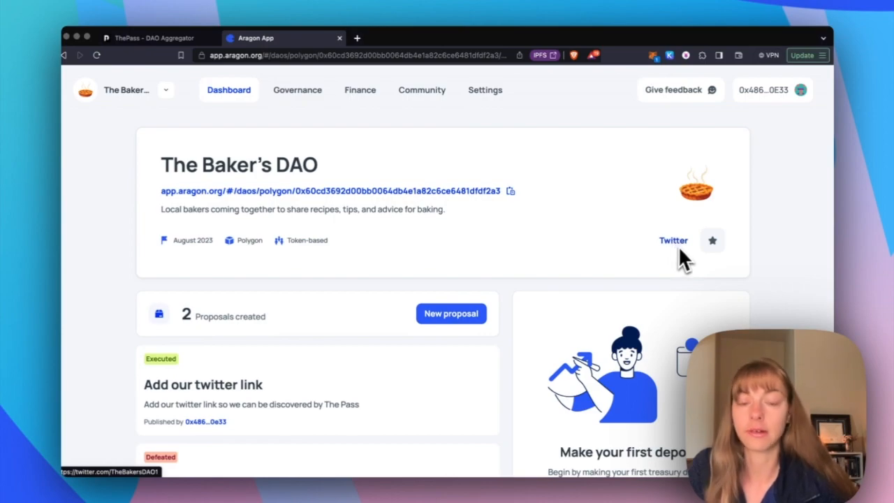
pyautogui.moveTo(360, 207)
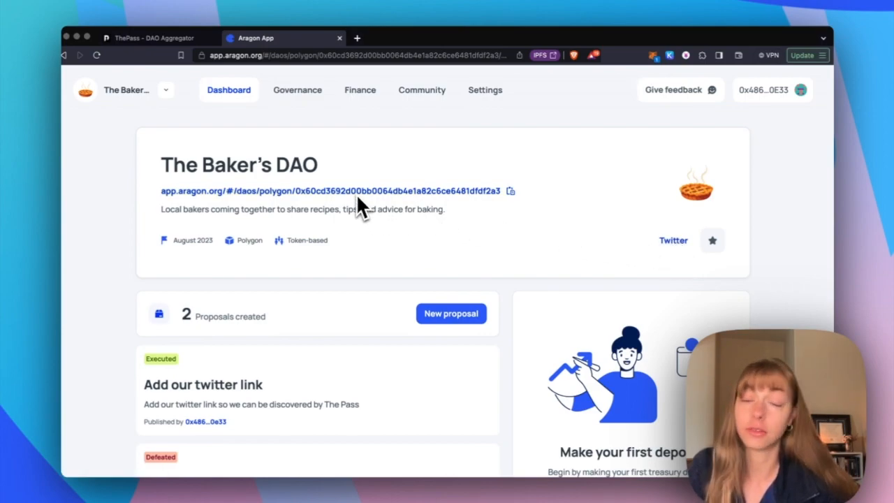
pyautogui.moveTo(338, 150)
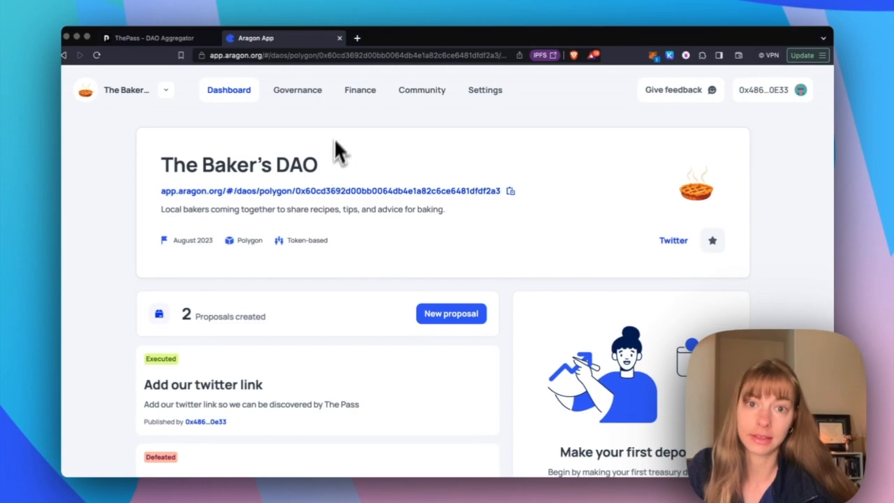
# Step: Show The Baker's DAO settings down through DAO details, Community and Governance to Edit settings
pyautogui.click(485, 89)
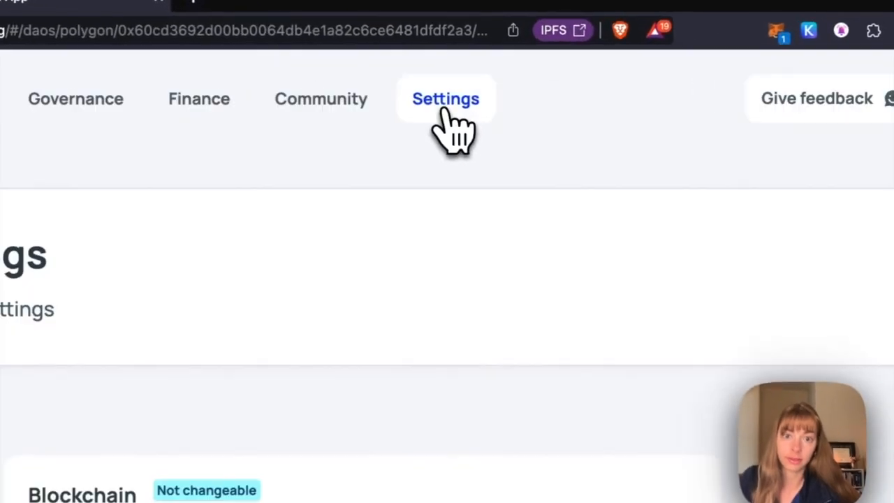
pyautogui.scroll(-3)
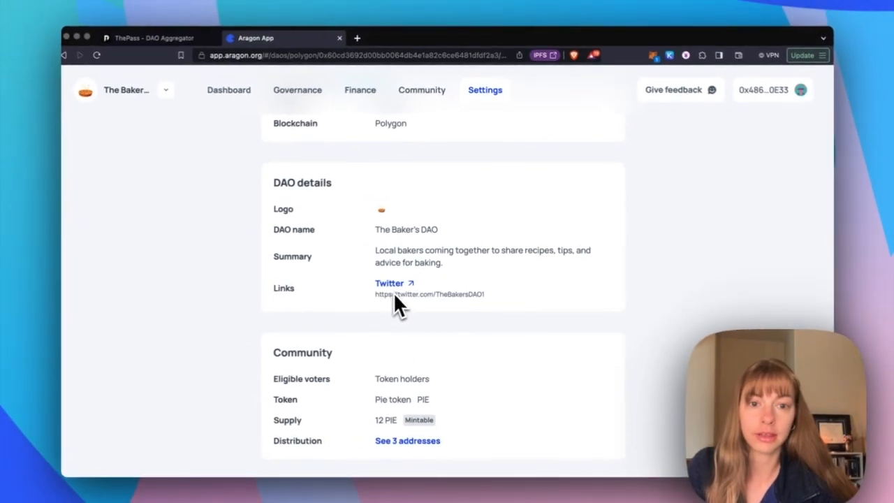
pyautogui.scroll(-3)
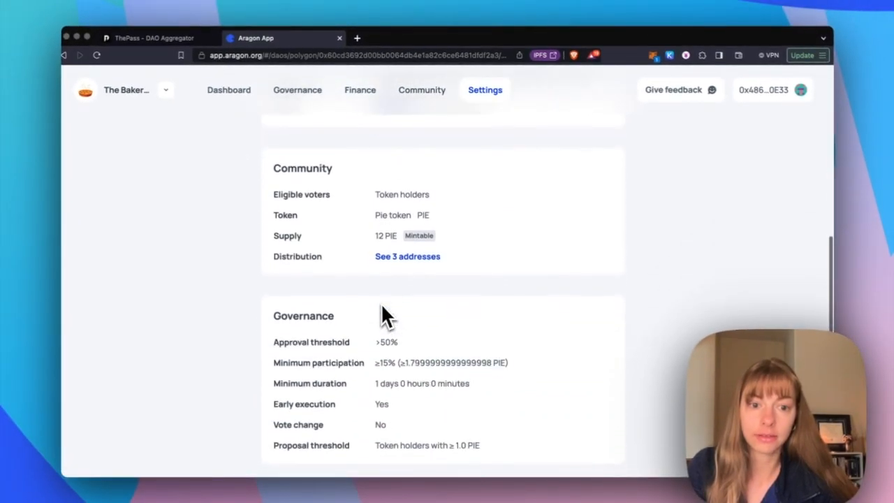
pyautogui.scroll(-3)
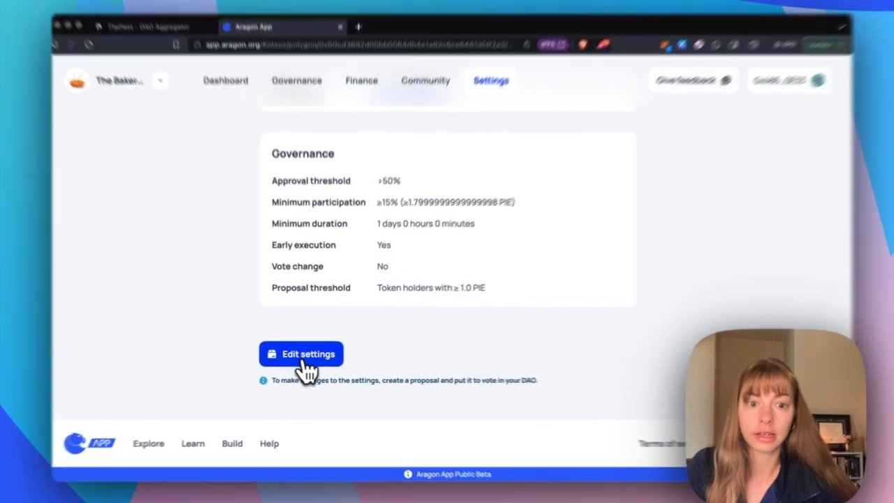
# Step: Start editing the DAO settings, review the Community section, and continue to 'Create a proposal' (step 2 of 4)
pyautogui.click(301, 354)
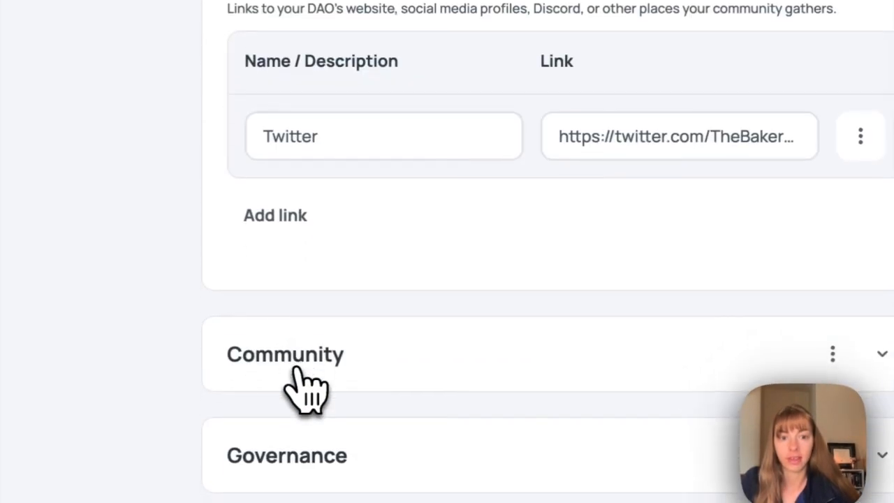
pyautogui.click(274, 215)
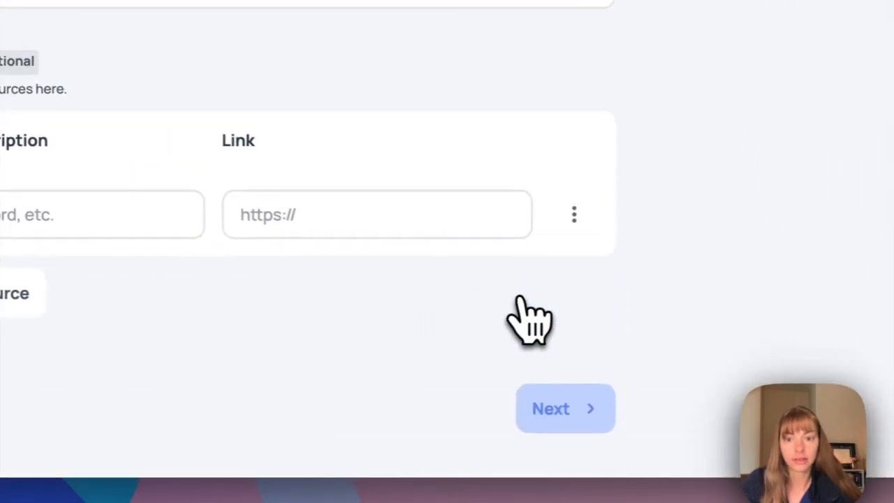
pyautogui.click(564, 407)
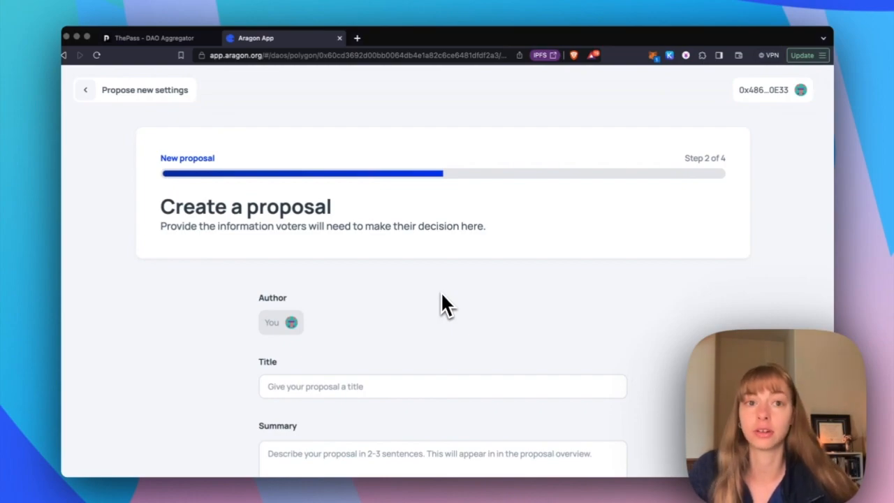
pyautogui.moveTo(173, 53)
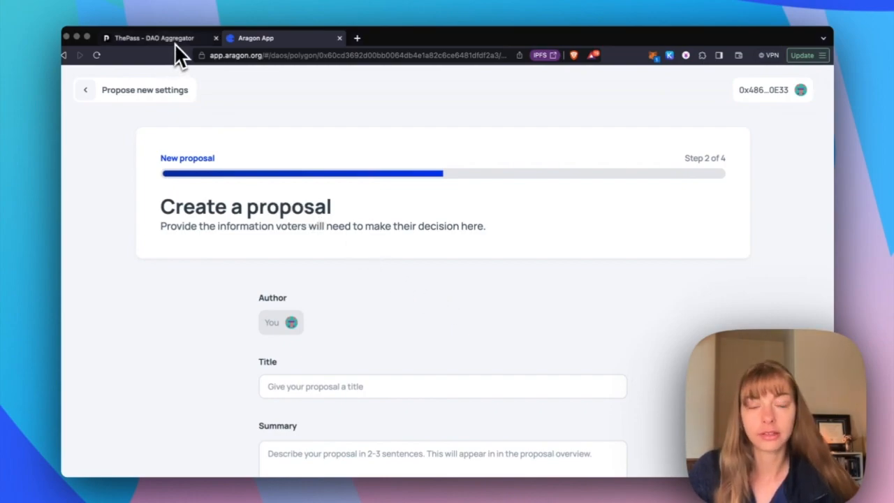
# Step: Sign in to ThePass by connecting the Polygon wallet and approving the sign-in message
pyautogui.click(154, 36)
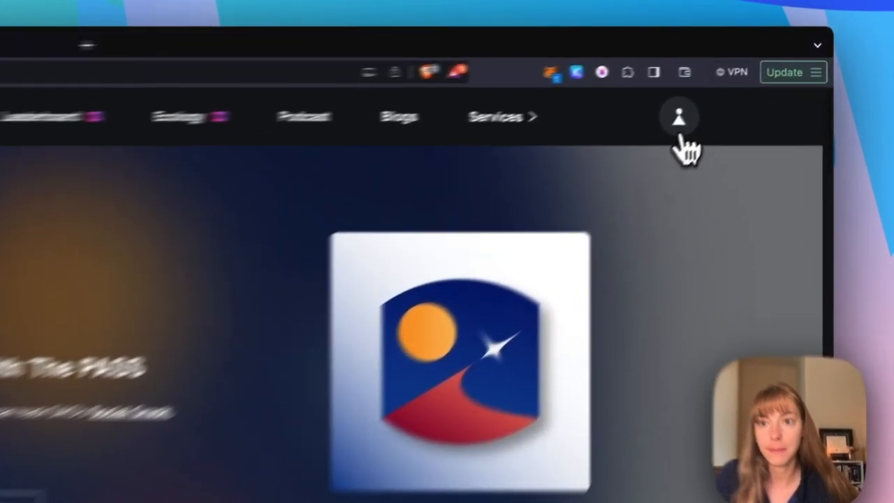
pyautogui.click(679, 117)
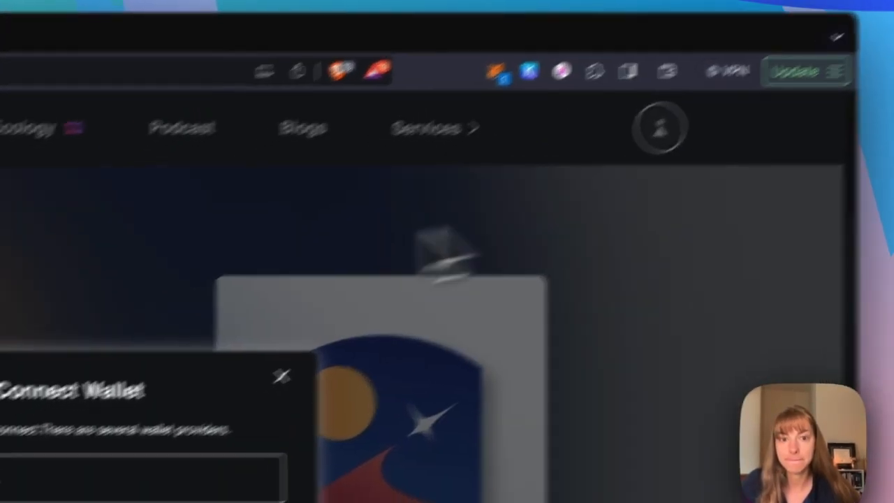
pyautogui.click(287, 374)
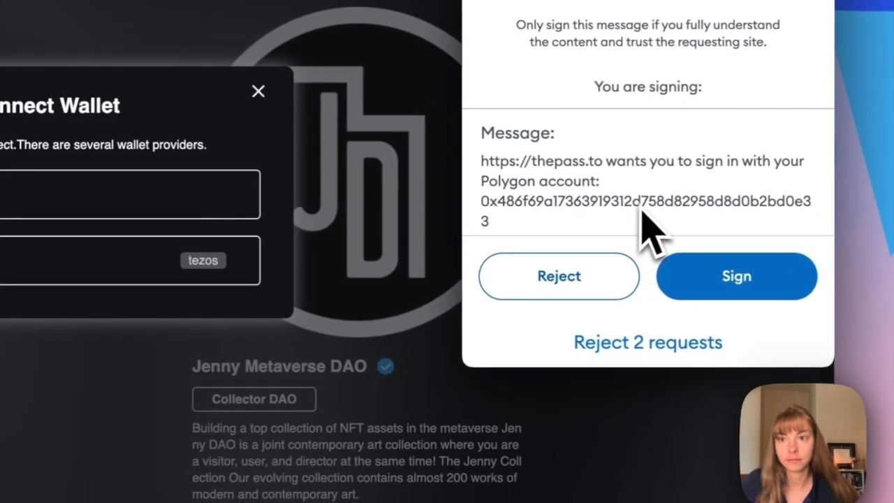
pyautogui.click(736, 277)
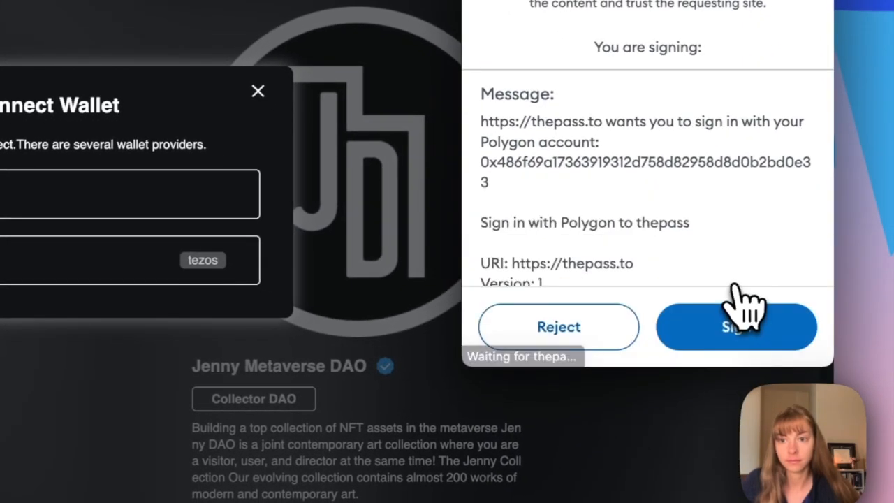
pyautogui.click(734, 327)
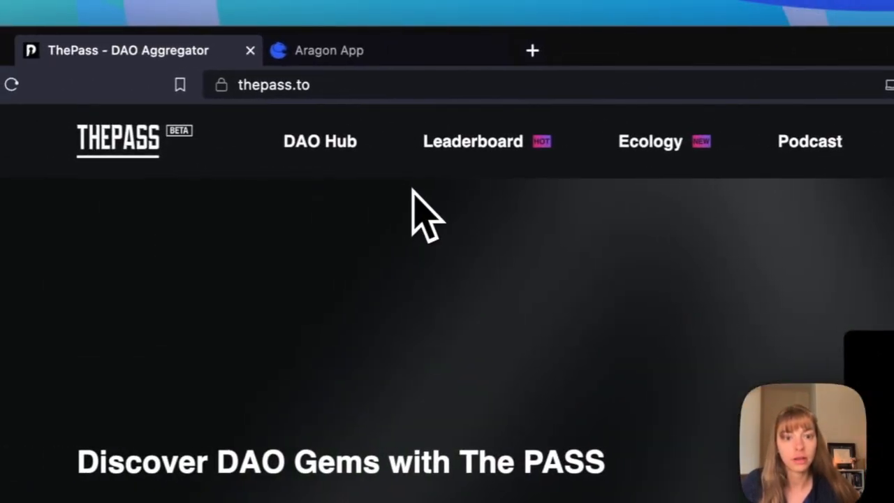
# Step: Filter the ThePass leaderboard to Polygon, all DAO types, and search the name 'The Baker's DAO'
pyautogui.click(472, 143)
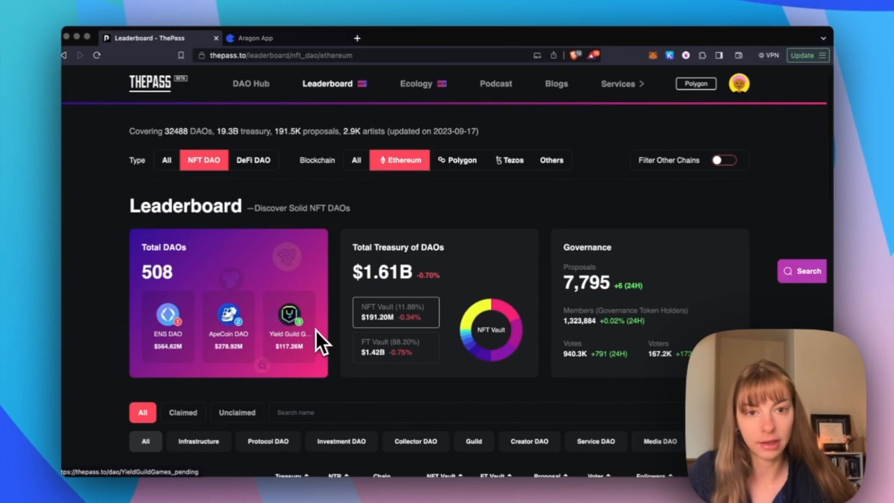
pyautogui.moveTo(467, 198)
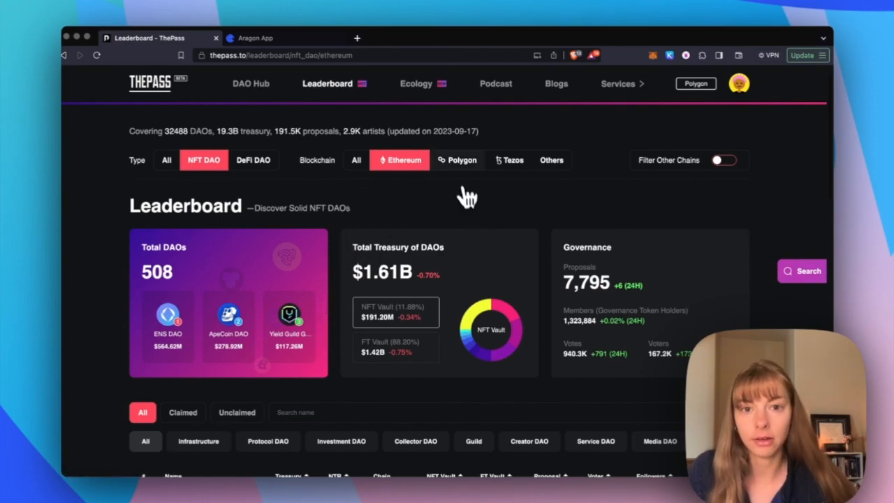
pyautogui.click(458, 160)
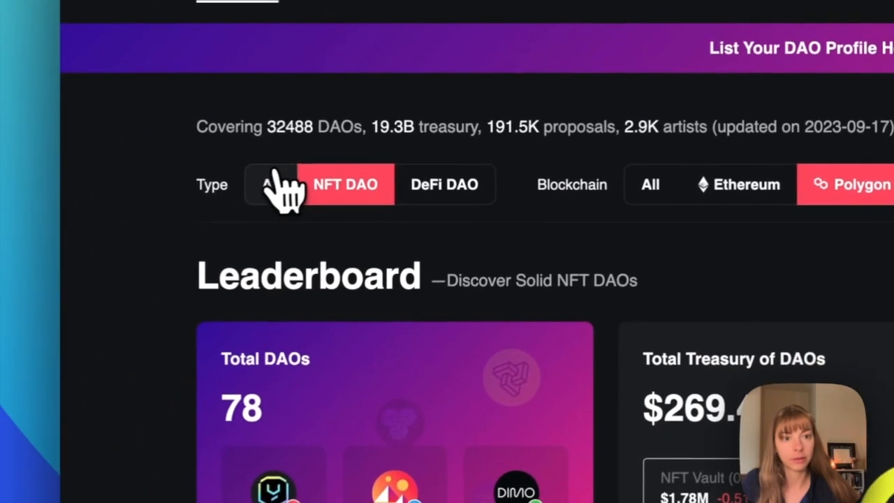
pyautogui.click(271, 185)
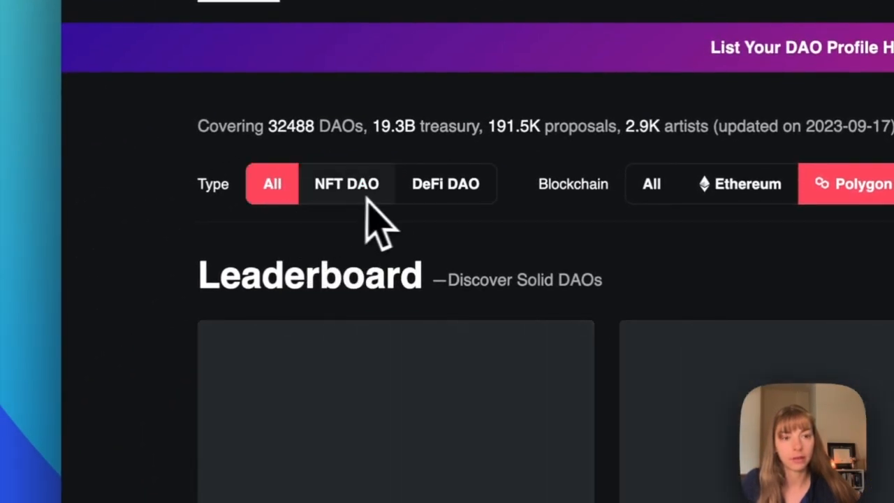
pyautogui.scroll(-3)
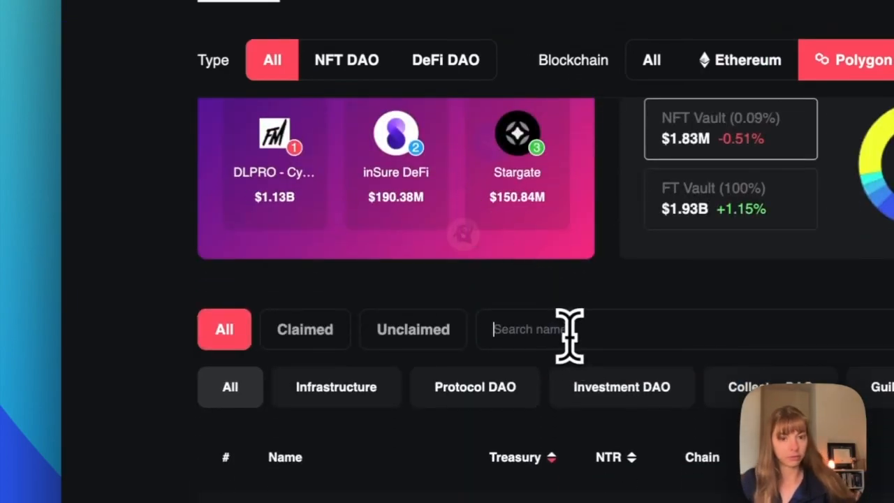
pyautogui.write("The Baker's DAO")
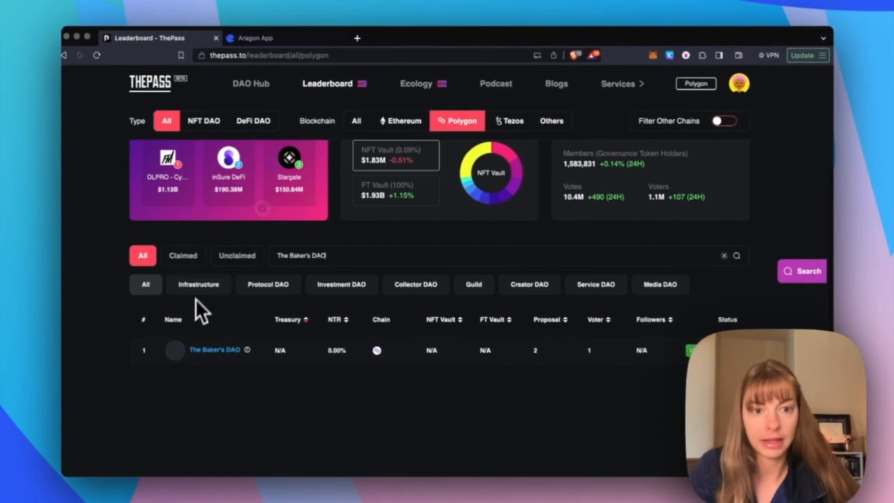
# Step: View The Baker's DAO profile on ThePass, looking over its treasury, Twitter feed and governance summary
pyautogui.click(213, 349)
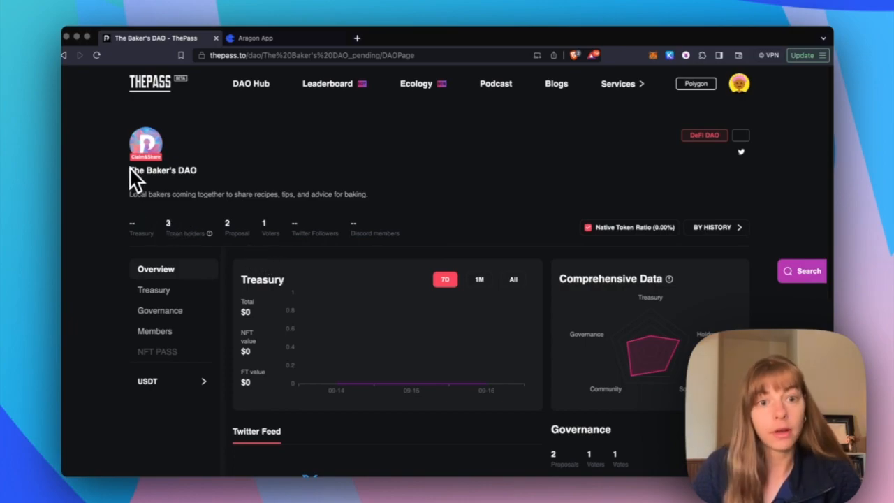
pyautogui.scroll(-3)
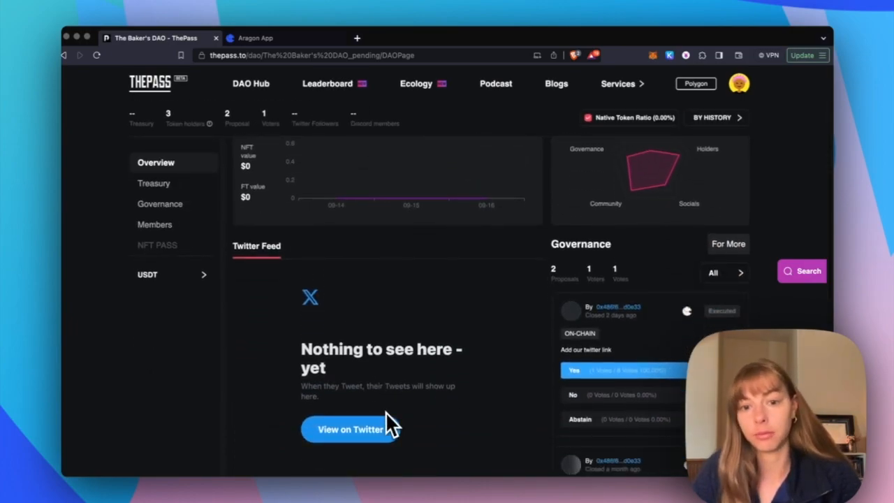
pyautogui.scroll(3)
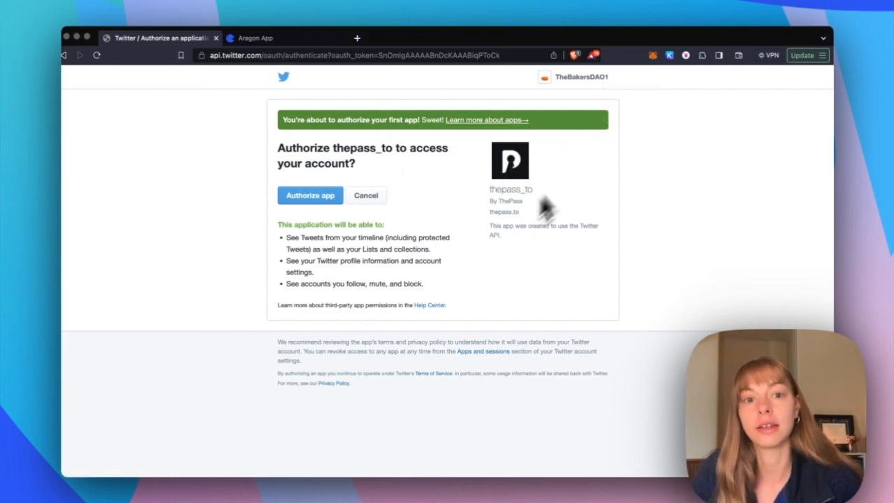
pyautogui.moveTo(311, 207)
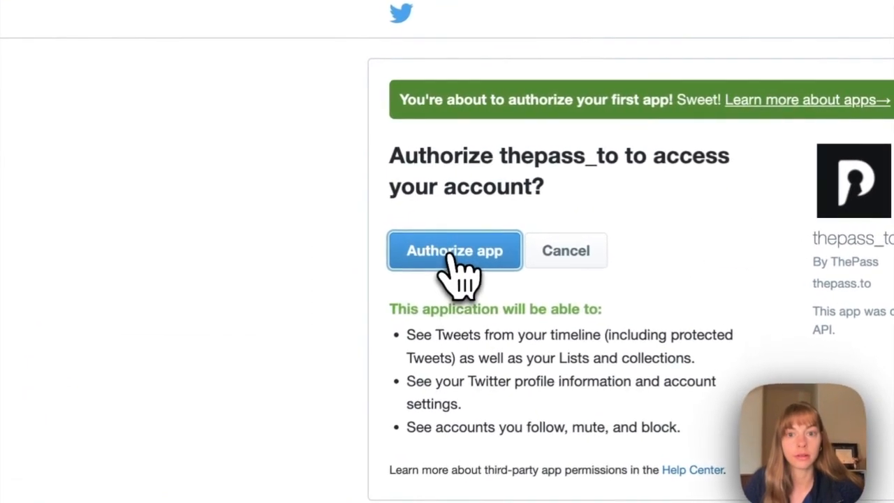
# Step: Authorize thepass_to on Twitter and return to the verified Baker's DAO profile
pyautogui.click(454, 250)
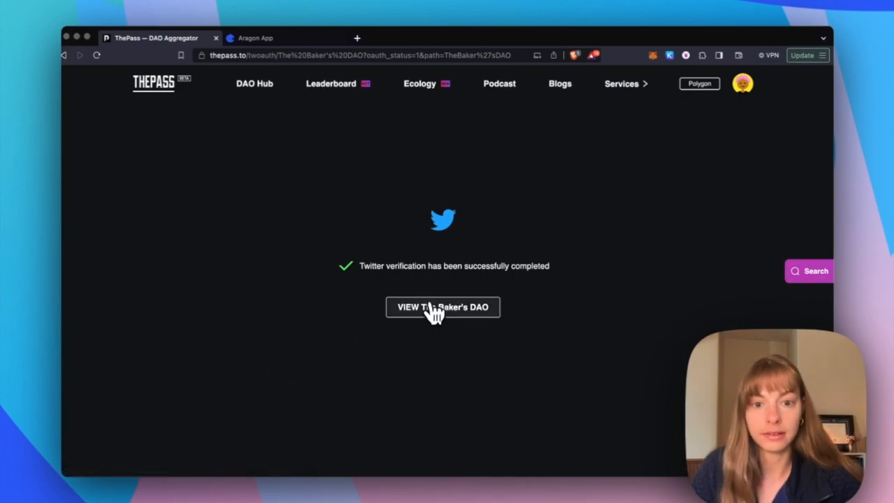
pyautogui.click(443, 307)
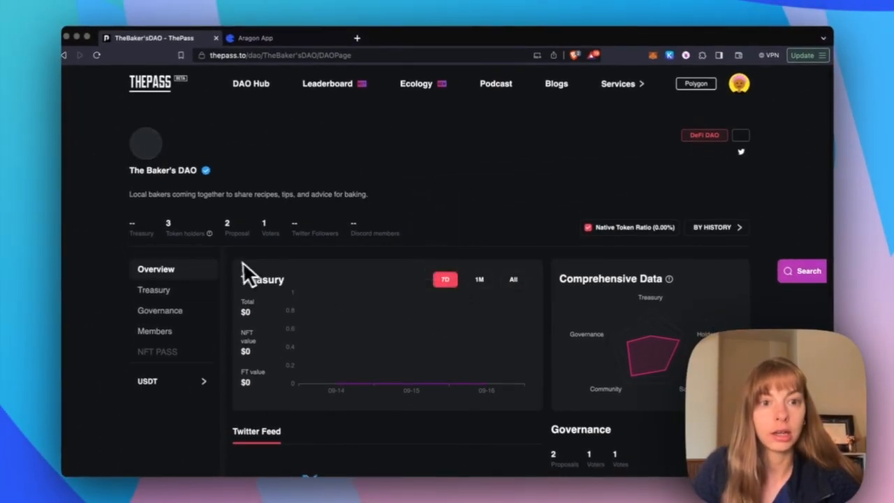
pyautogui.moveTo(155, 151)
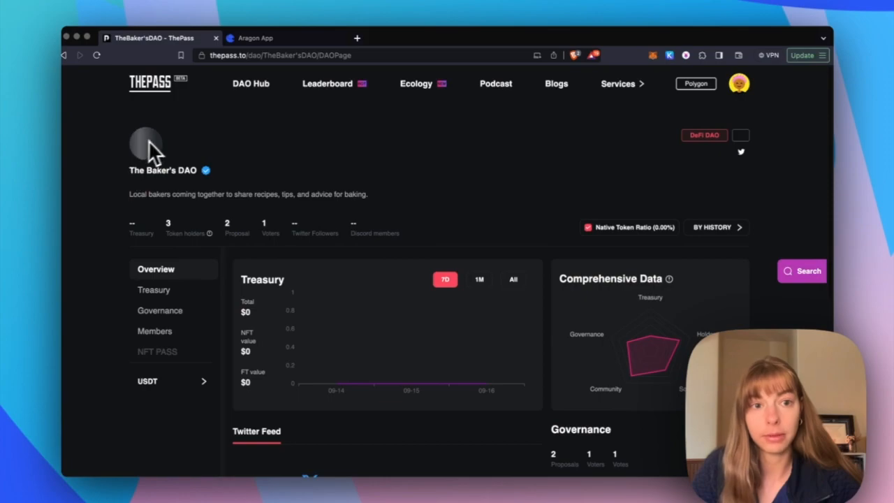
pyautogui.moveTo(316, 265)
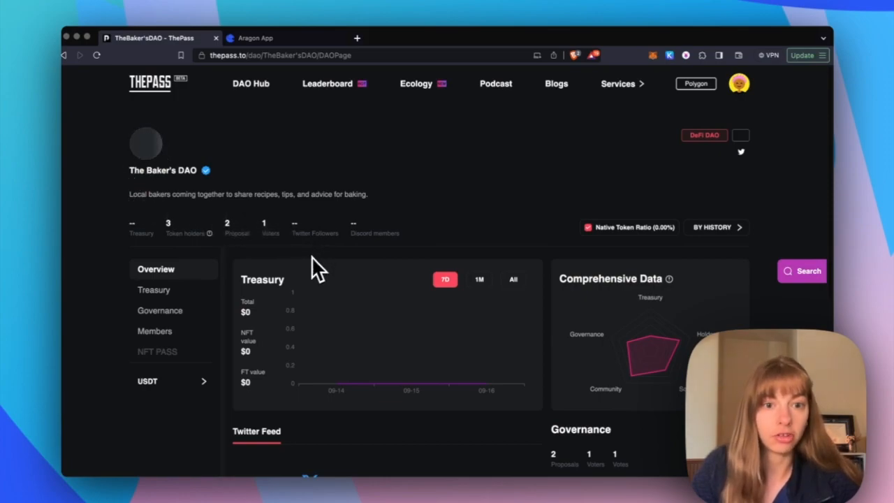
pyautogui.moveTo(357, 226)
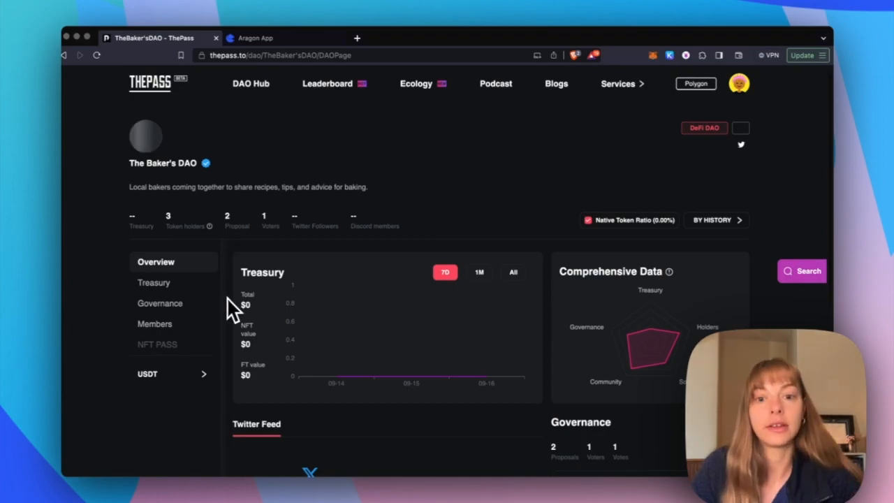
# Step: Look over the verified profile, then The Baker's DAO governance proposals down toward its on-chain members
pyautogui.scroll(-3)
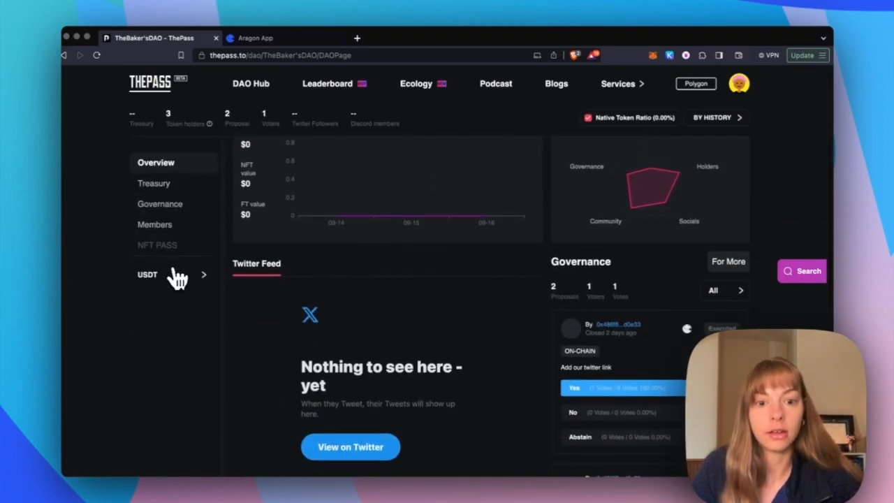
pyautogui.click(159, 204)
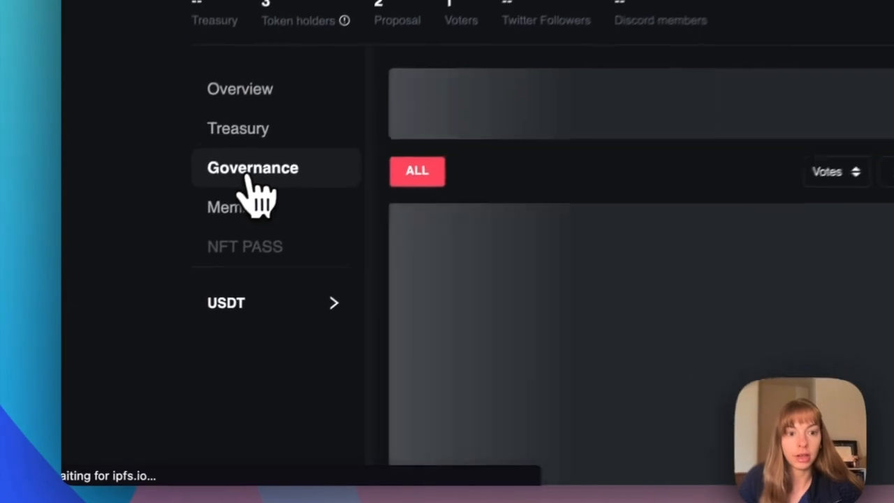
pyautogui.scroll(-3)
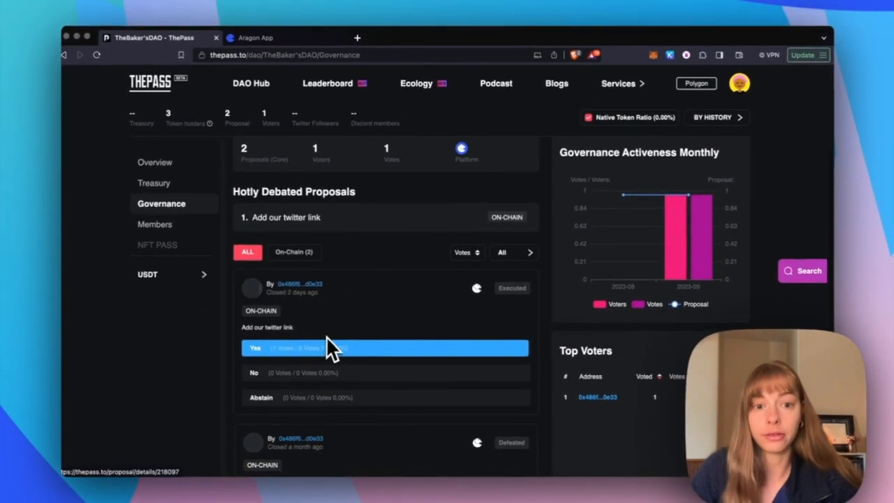
pyautogui.scroll(-3)
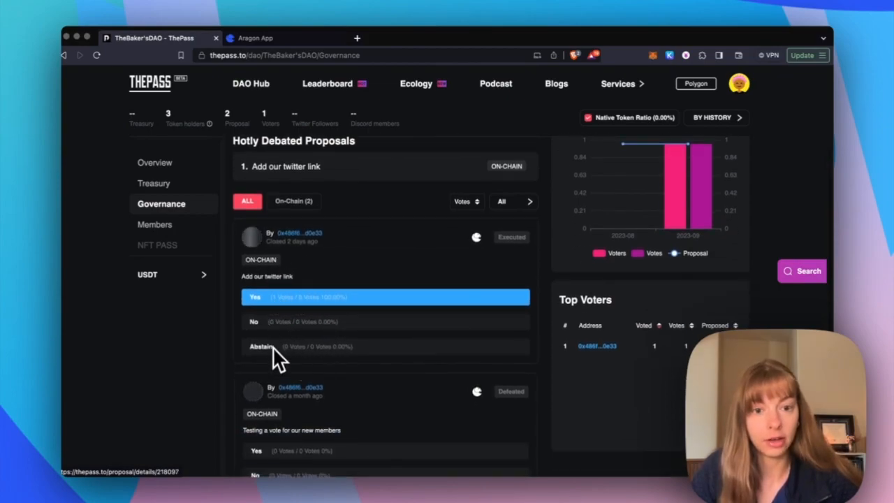
pyautogui.scroll(-3)
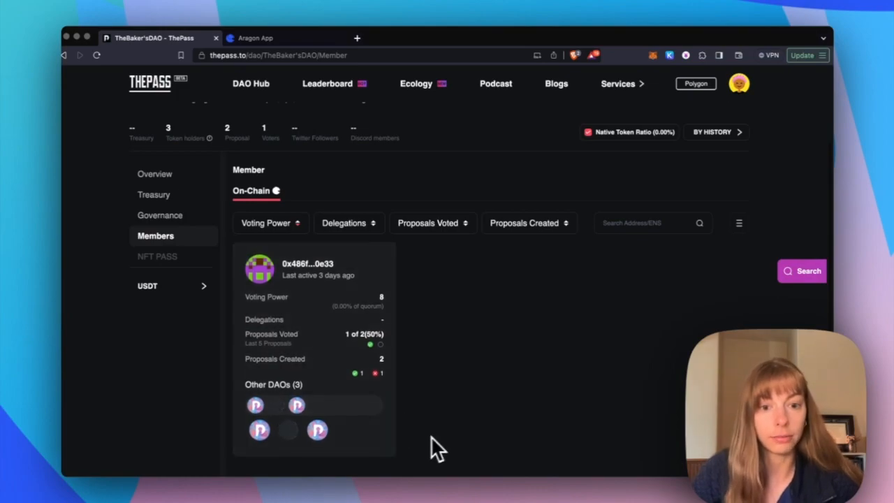
pyautogui.moveTo(335, 430)
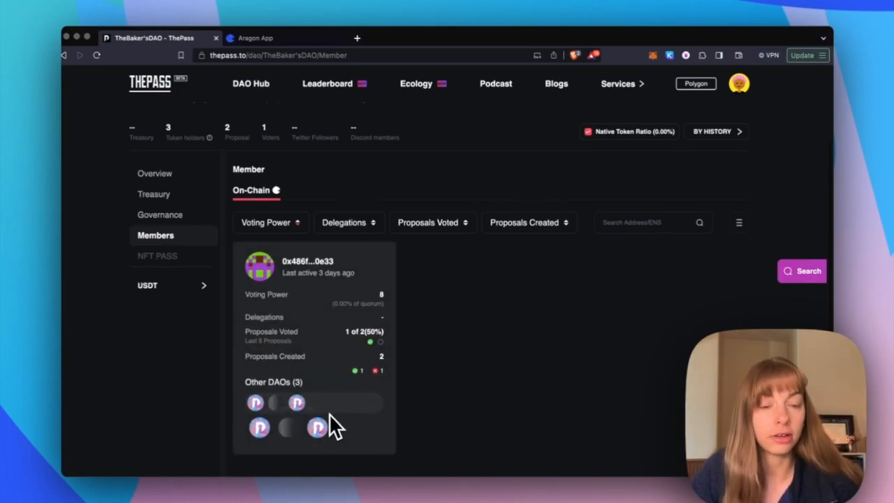